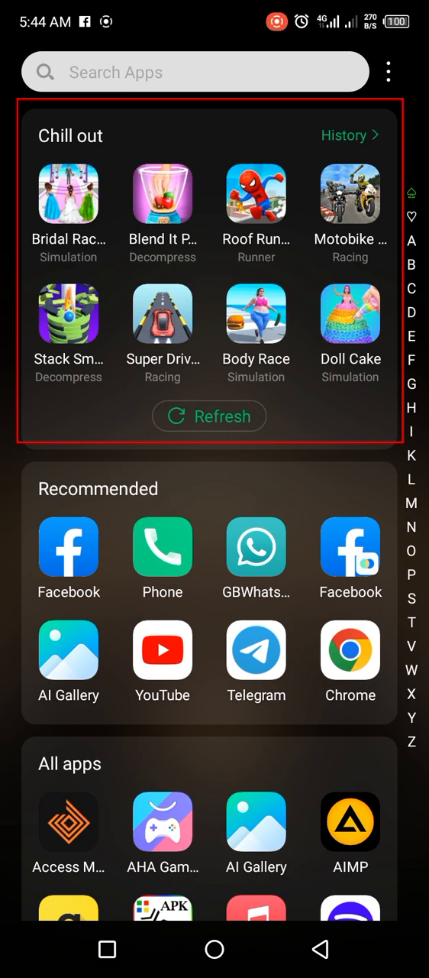
# Turn off the Chill out game suggestions in the app drawer and return to the home screen.
pyautogui.click(208, 416)
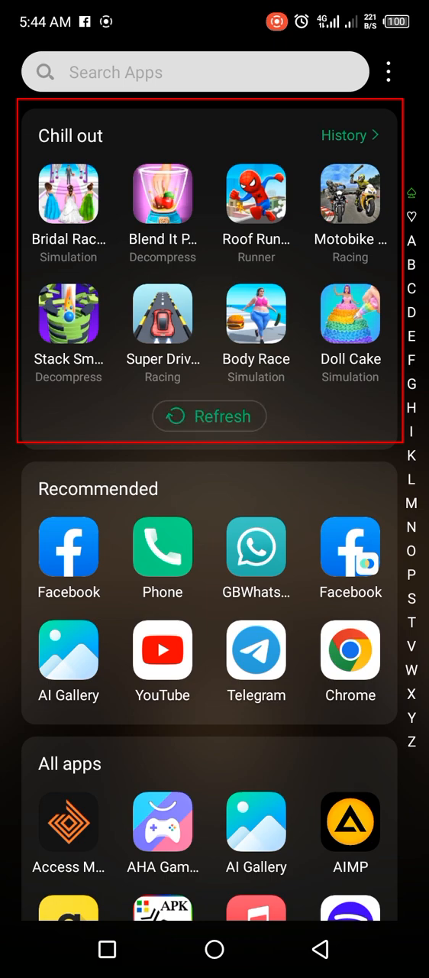
pyautogui.click(210, 416)
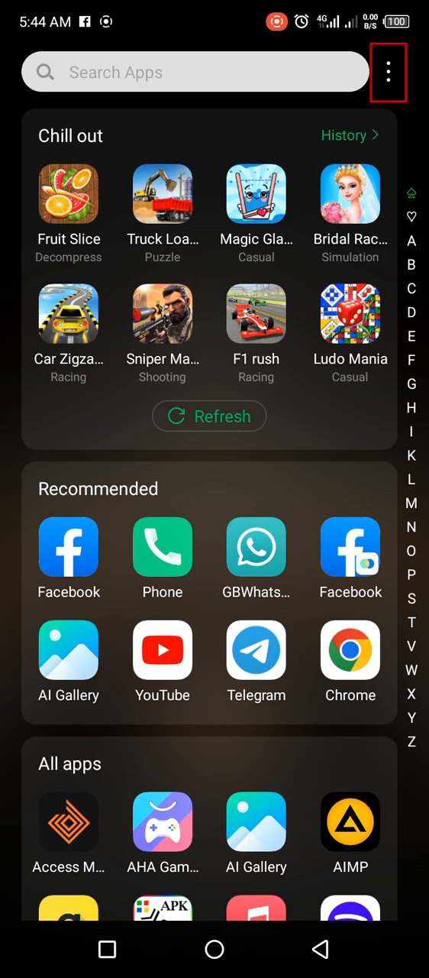
pyautogui.click(388, 72)
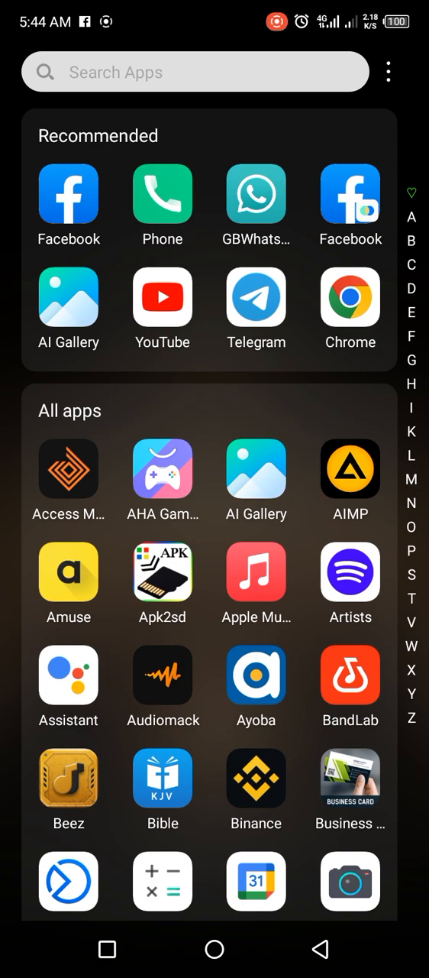
pyautogui.click(388, 72)
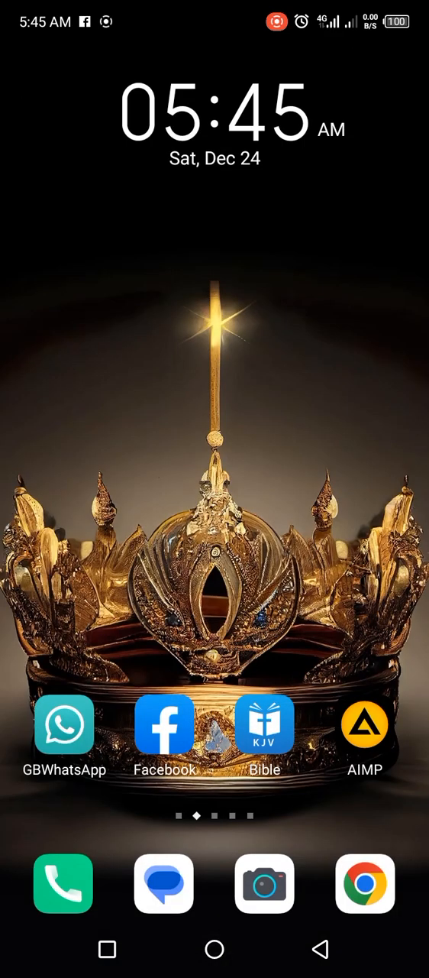
# Launch the Settings app from the second home page with its search field ready.
pyautogui.hscroll(-3)
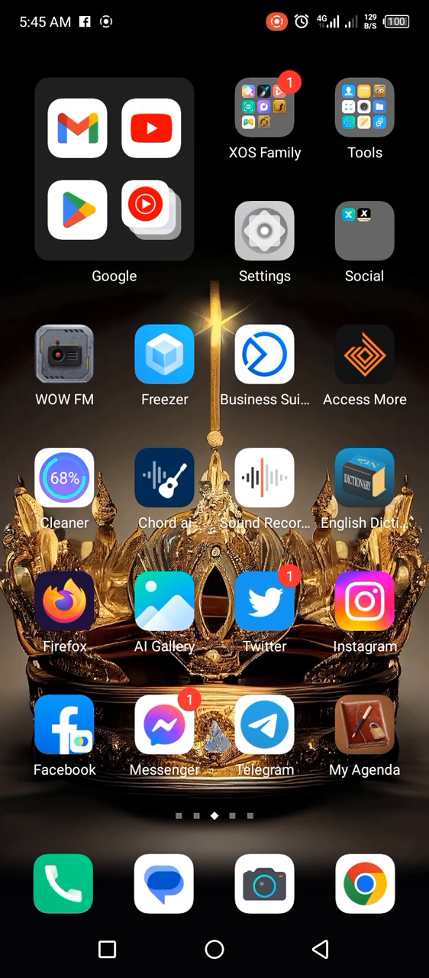
pyautogui.click(265, 230)
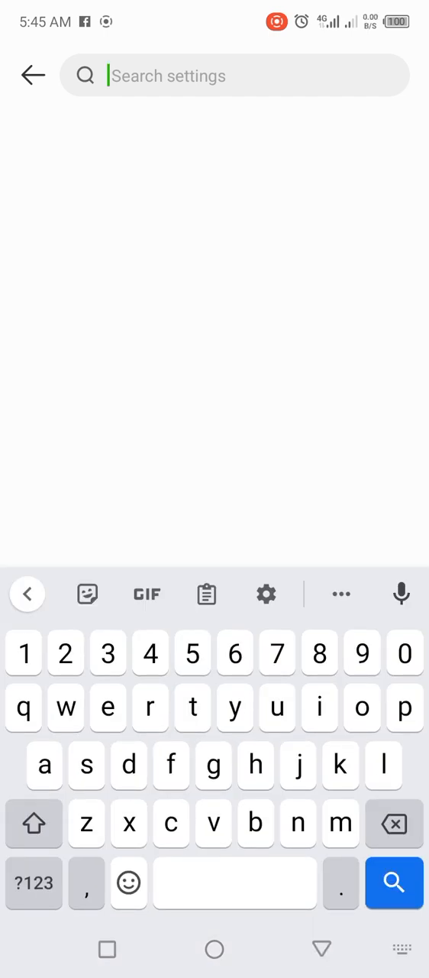
# Search Settings for 'private DNS' and reach the More connections page showing Private DNS as Automatic.
pyautogui.write('pri')
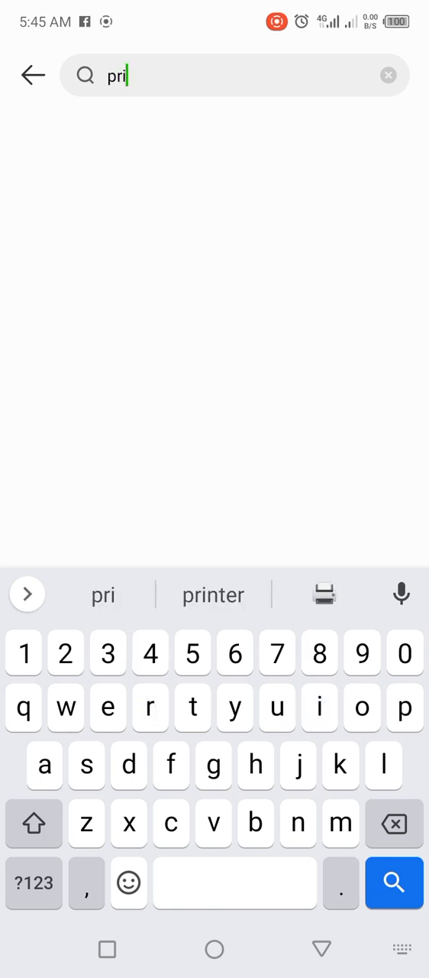
pyautogui.write('va')
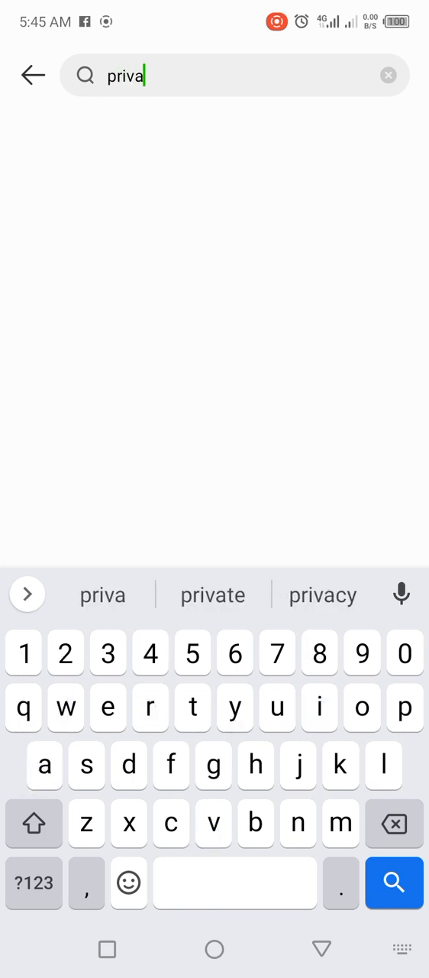
pyautogui.click(213, 596)
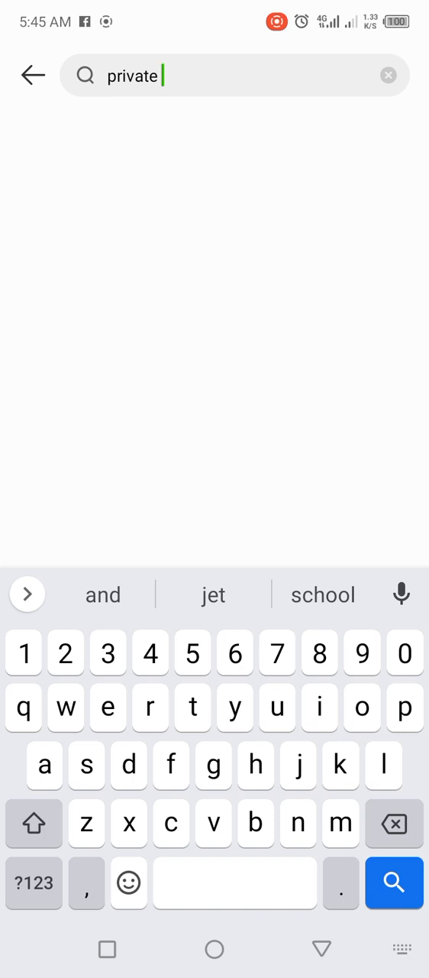
pyautogui.write('DN')
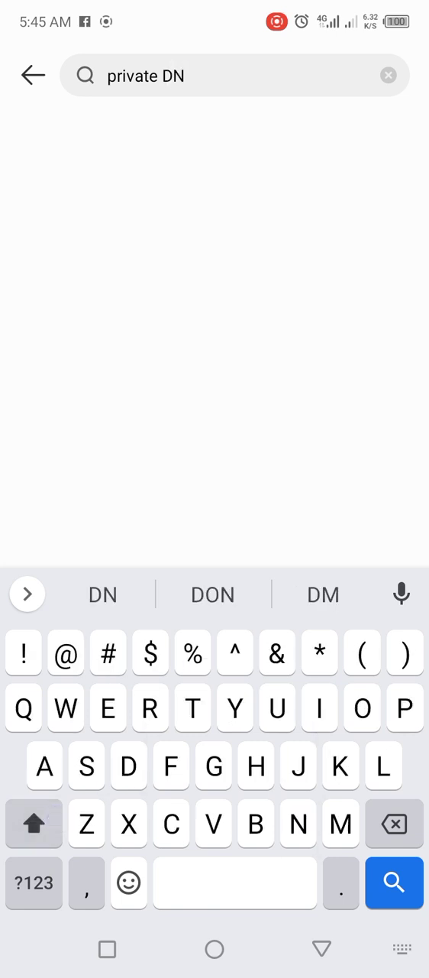
pyautogui.write('S')
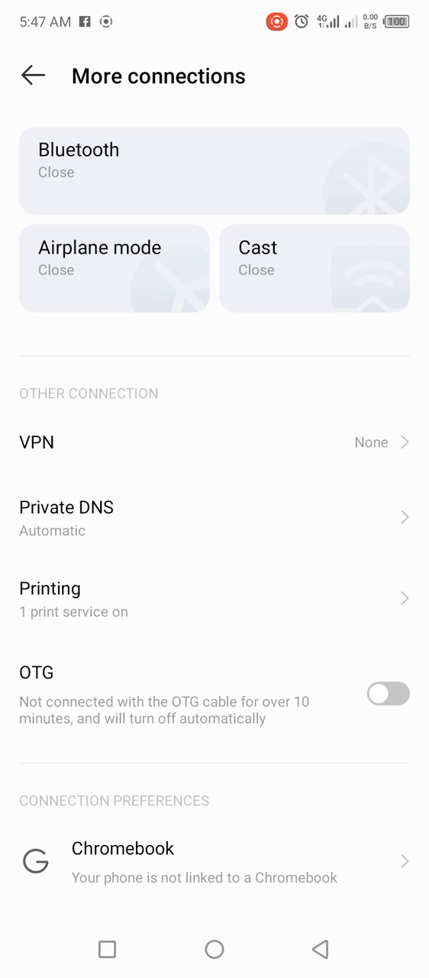
# Change Private DNS mode from Automatic to 'Private DNS provider hostname' with the hostname field active.
pyautogui.click(214, 518)
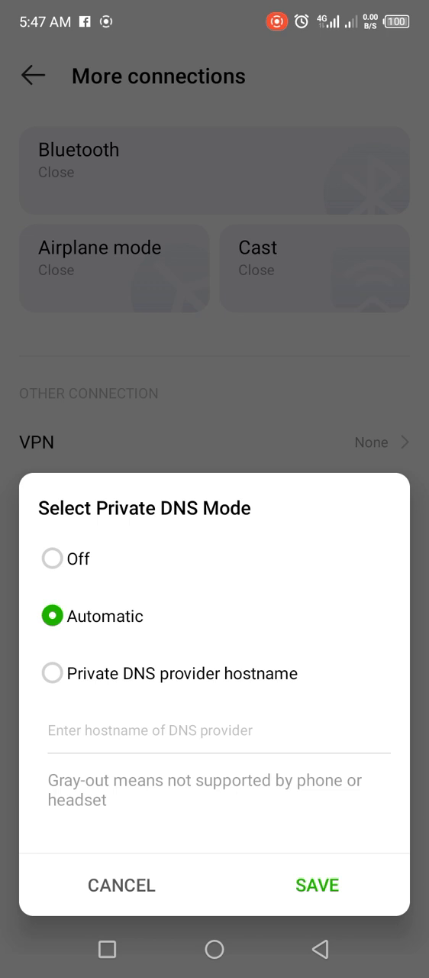
pyautogui.click(52, 673)
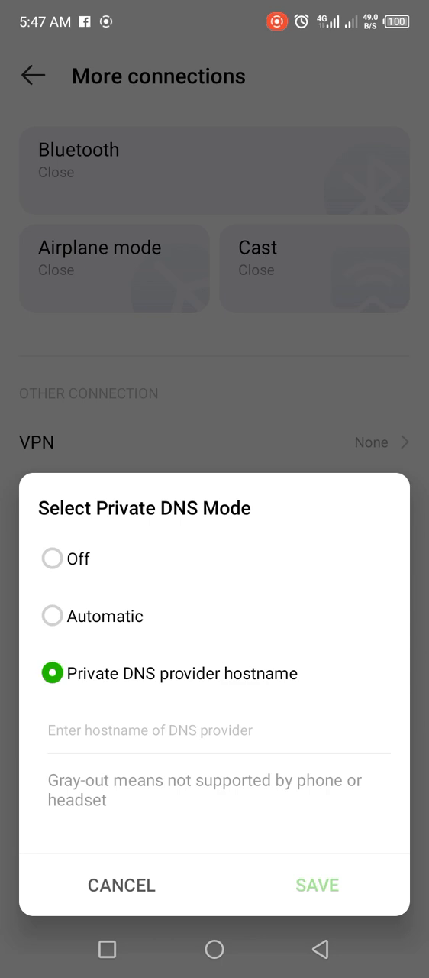
pyautogui.click(219, 731)
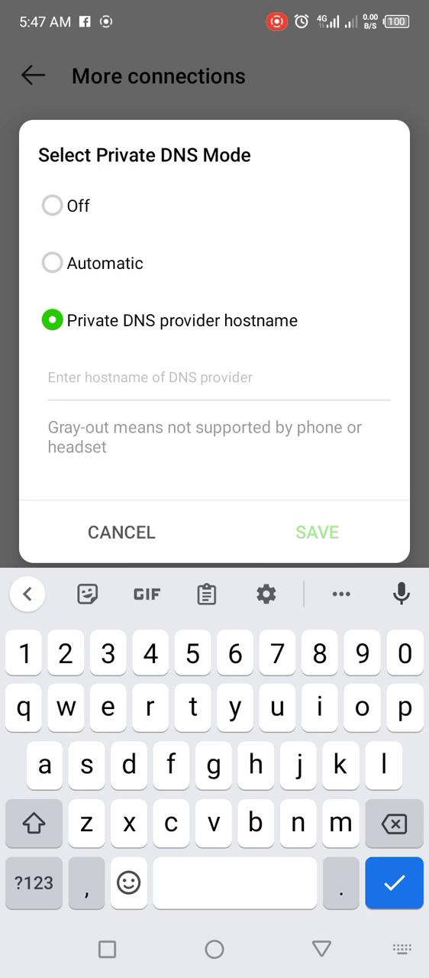
# Enter dns.adgurd.com as the Private DNS provider hostname and save it.
pyautogui.write('dns')
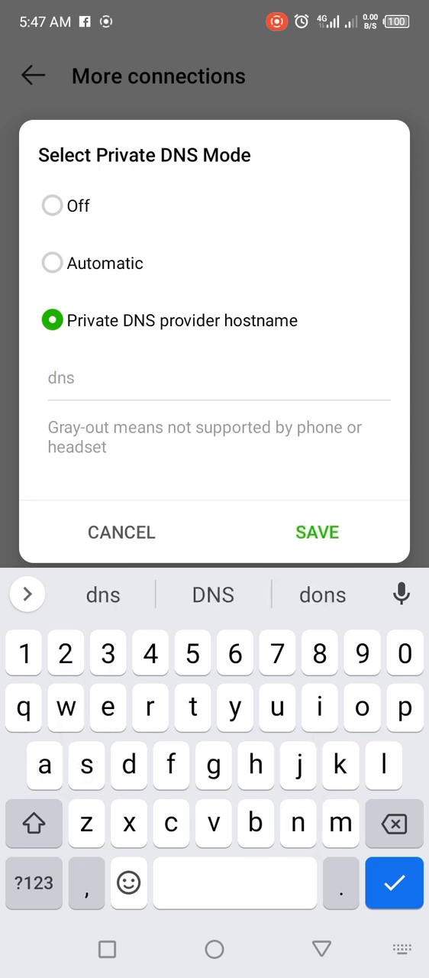
pyautogui.write('.')
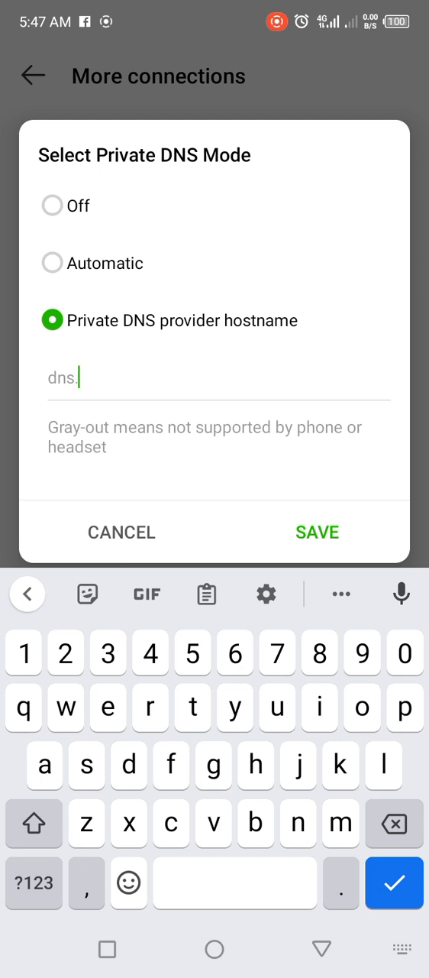
pyautogui.write('a')
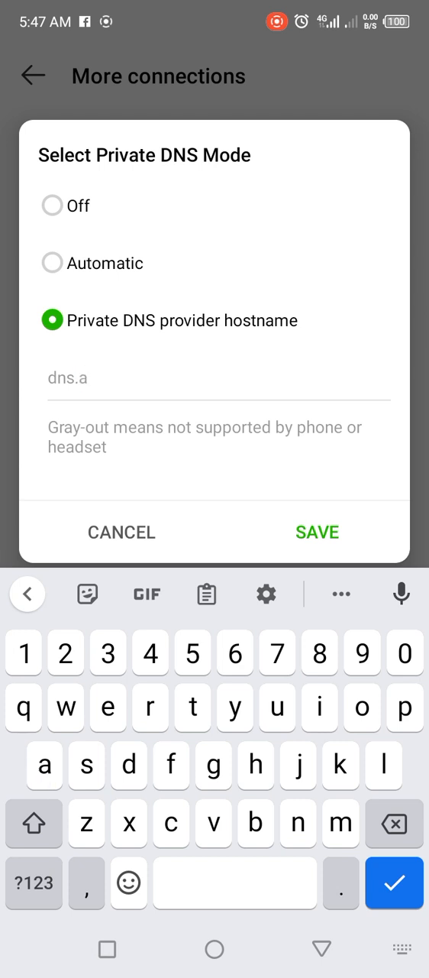
pyautogui.write('d')
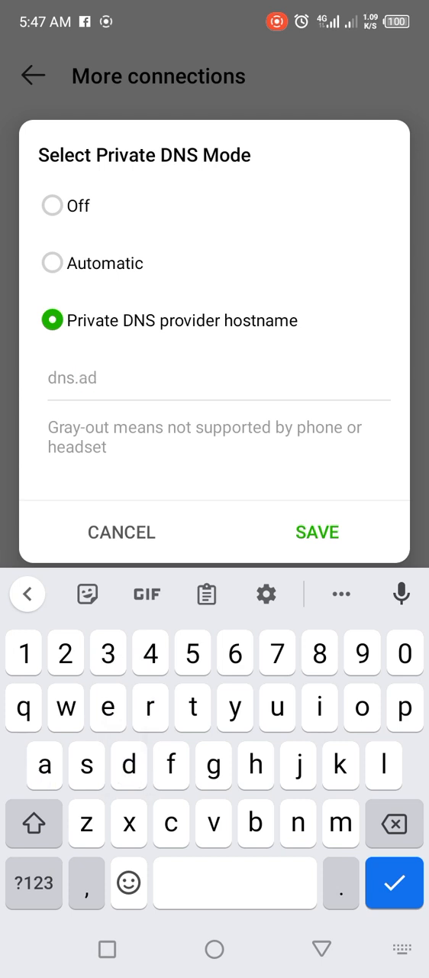
pyautogui.write('gu')
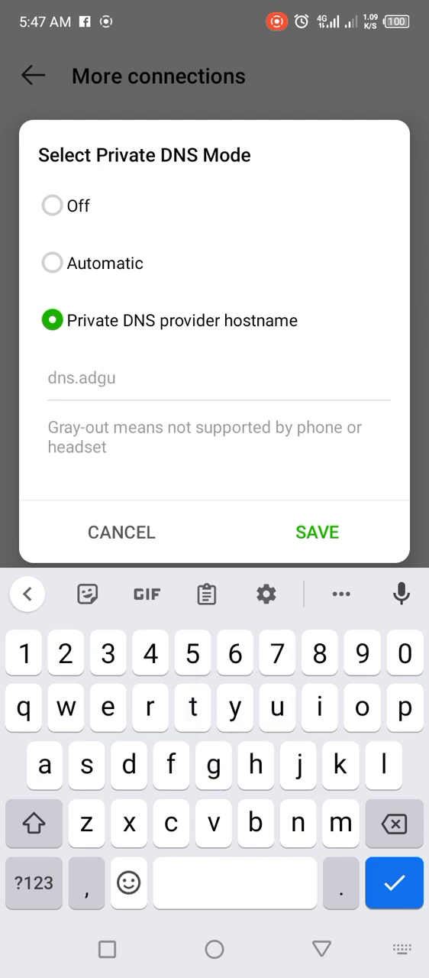
pyautogui.write('rd.')
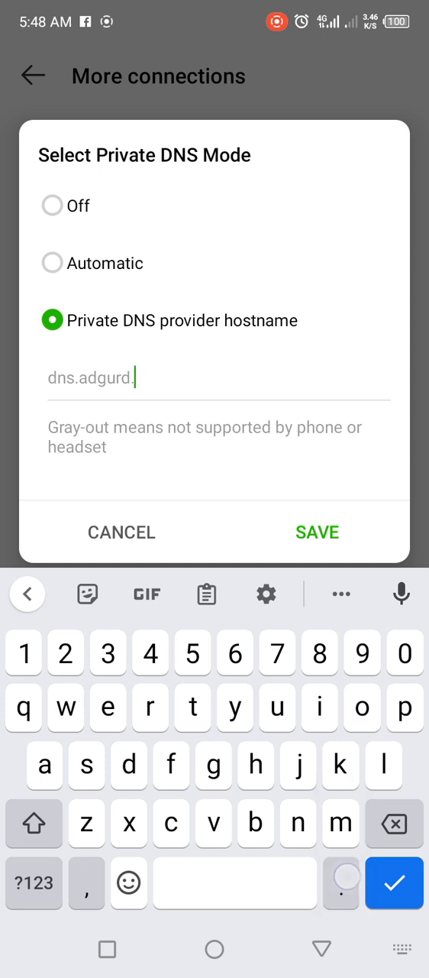
pyautogui.write('c')
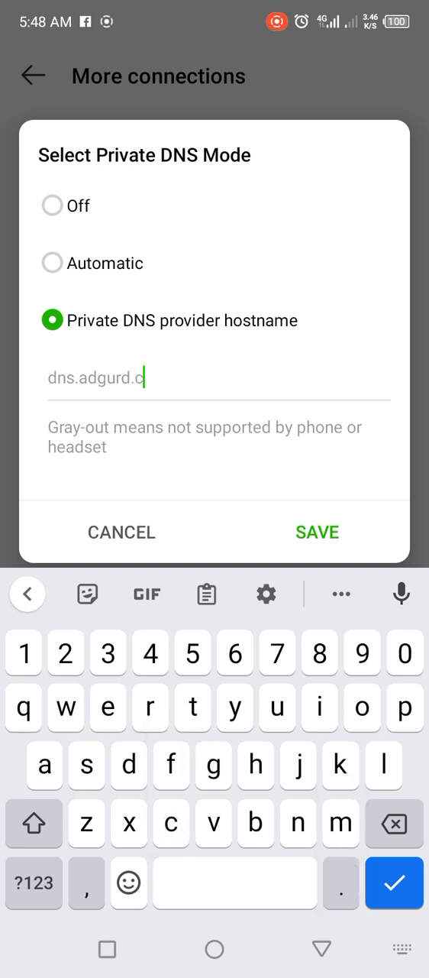
pyautogui.write('om')
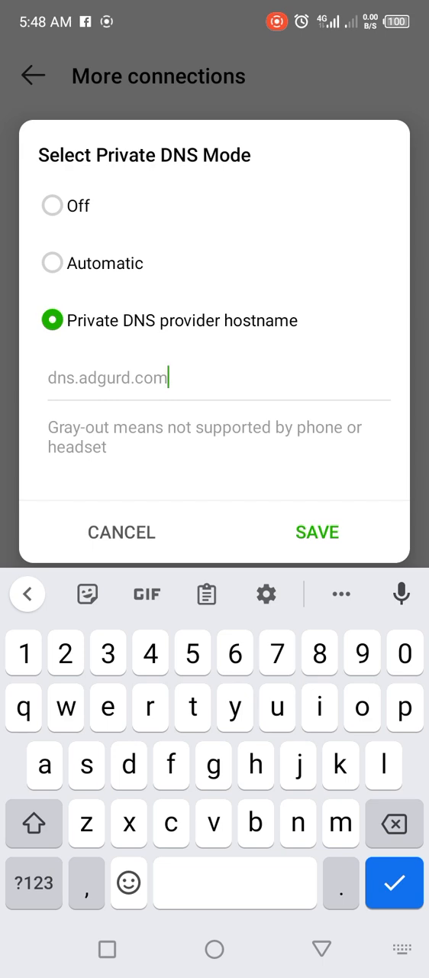
pyautogui.click(317, 531)
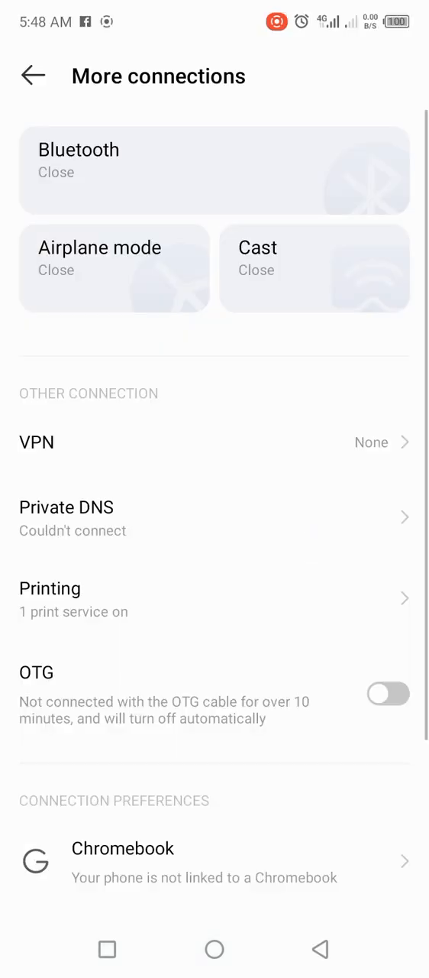